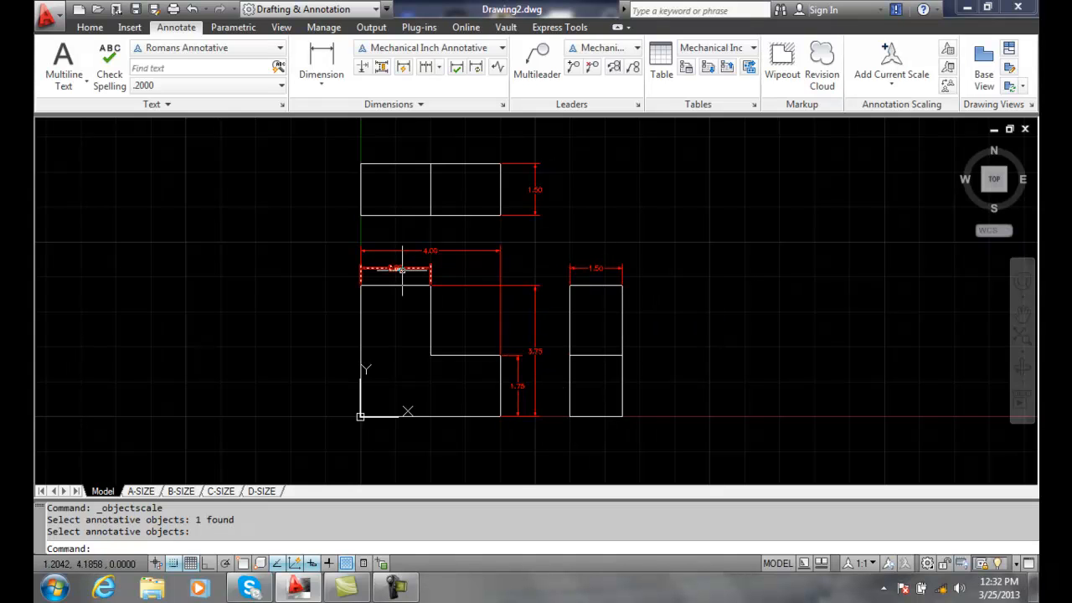
mouse_move(402, 270)
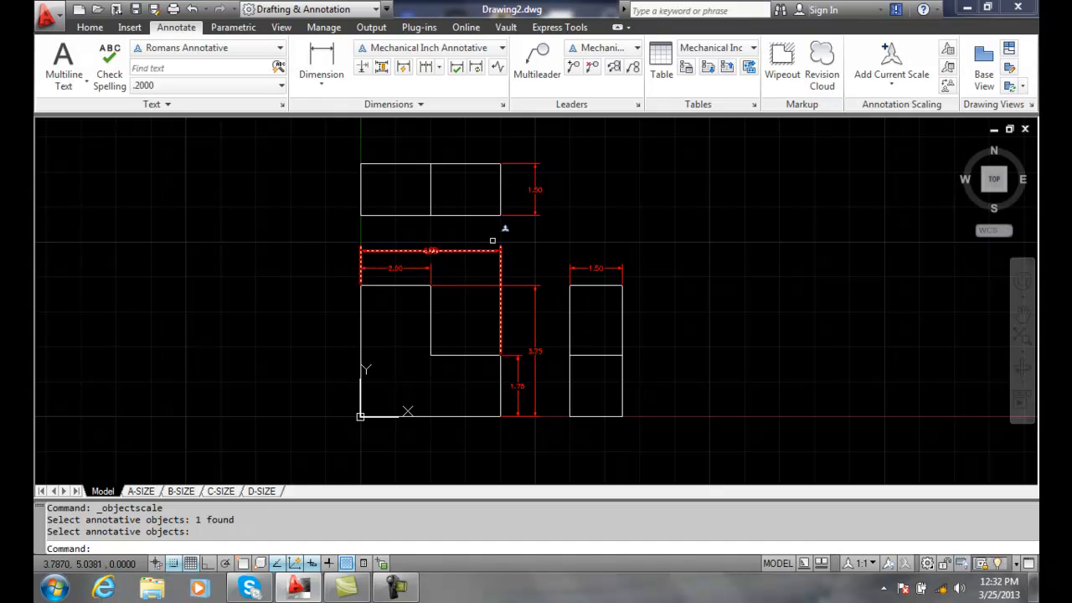
mouse_move(535, 193)
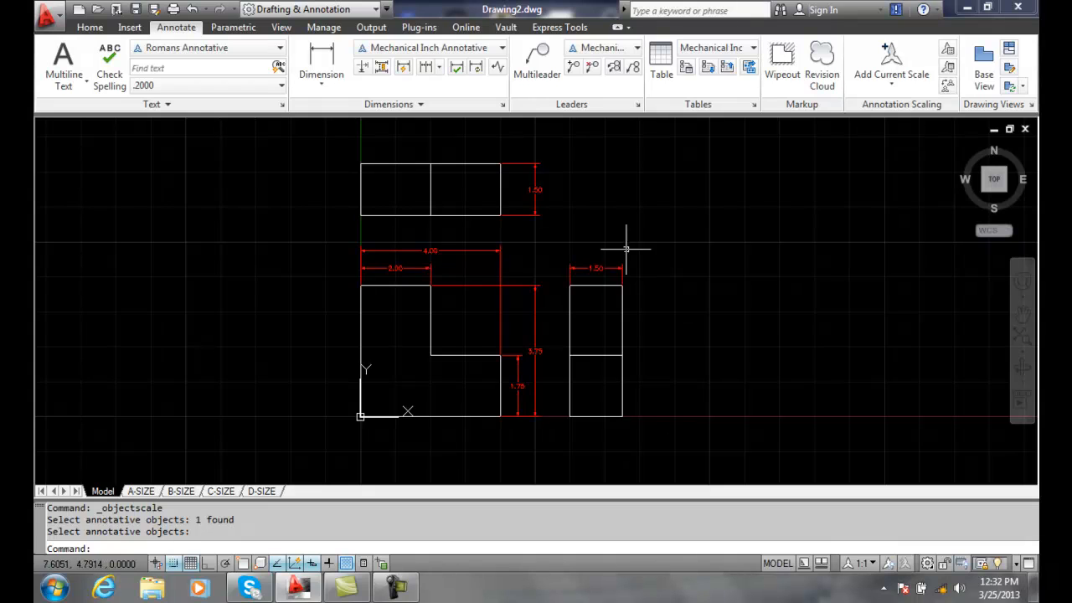
mouse_move(536, 268)
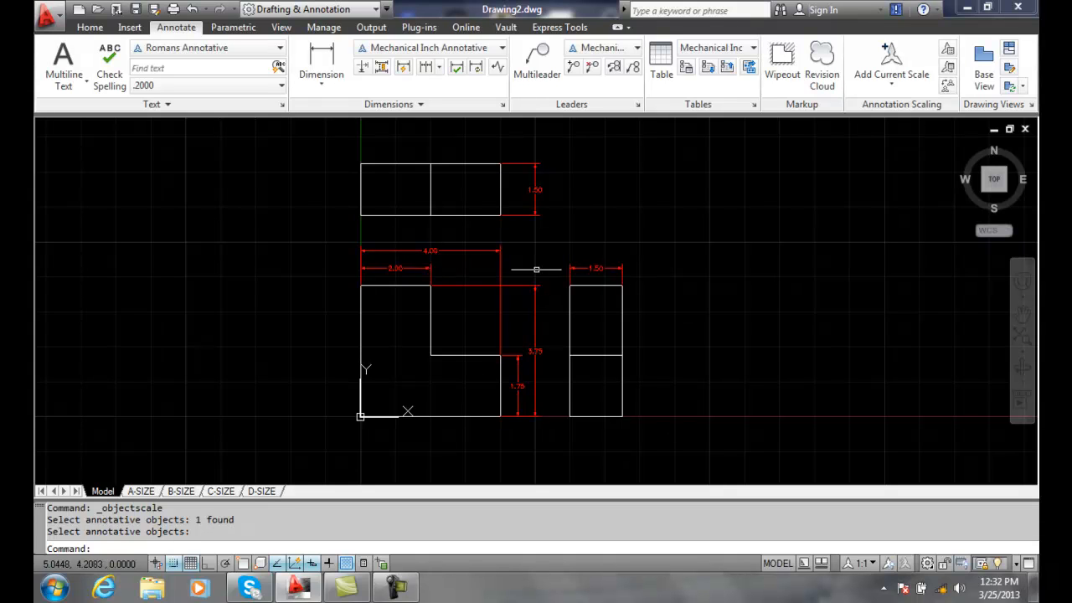
mouse_move(623, 407)
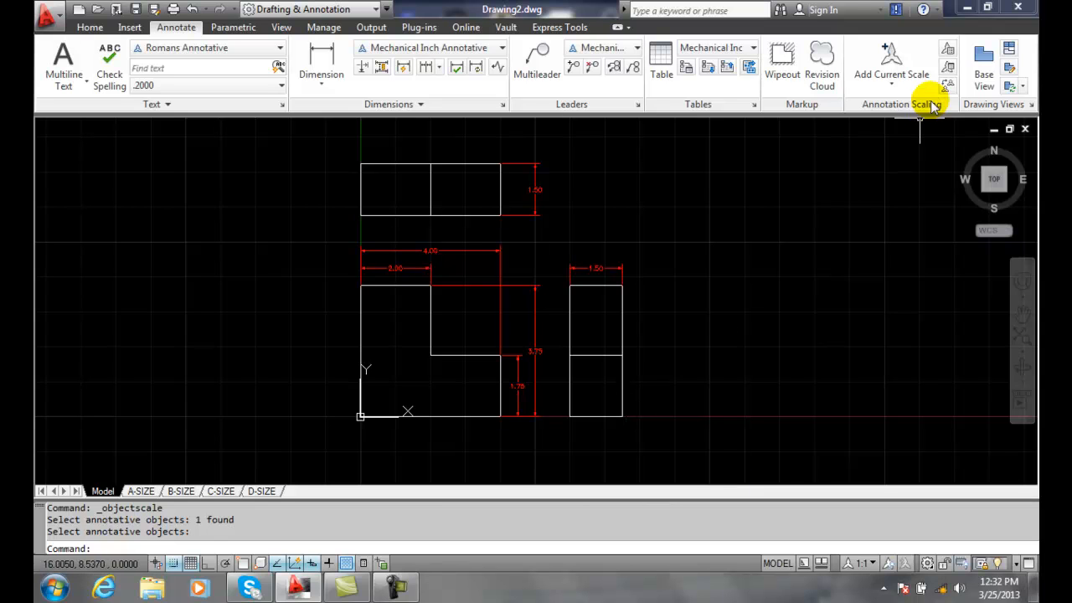
mouse_move(891, 58)
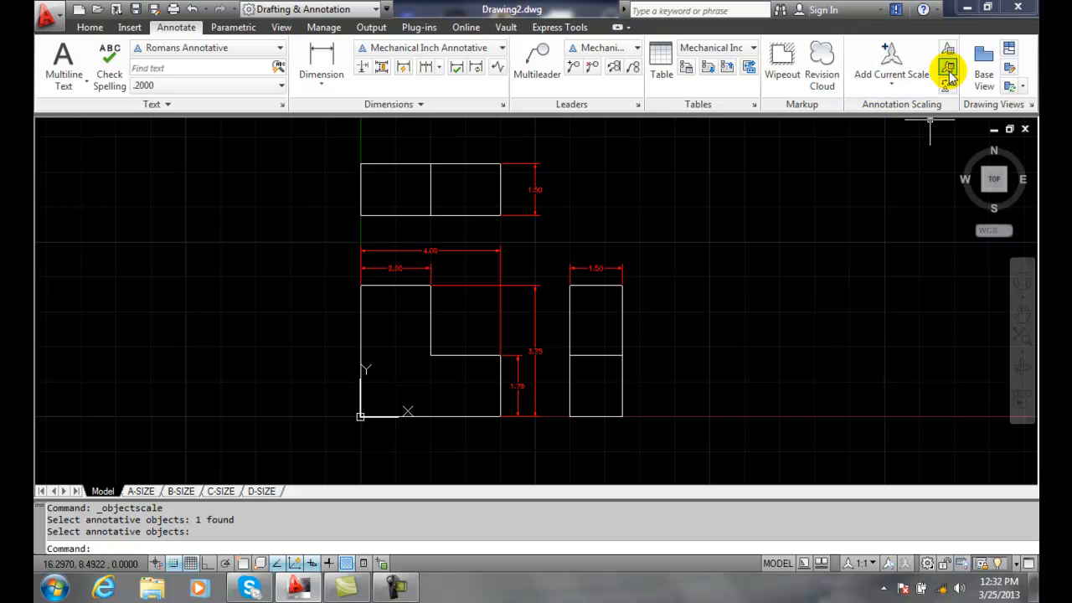
mouse_move(948, 70)
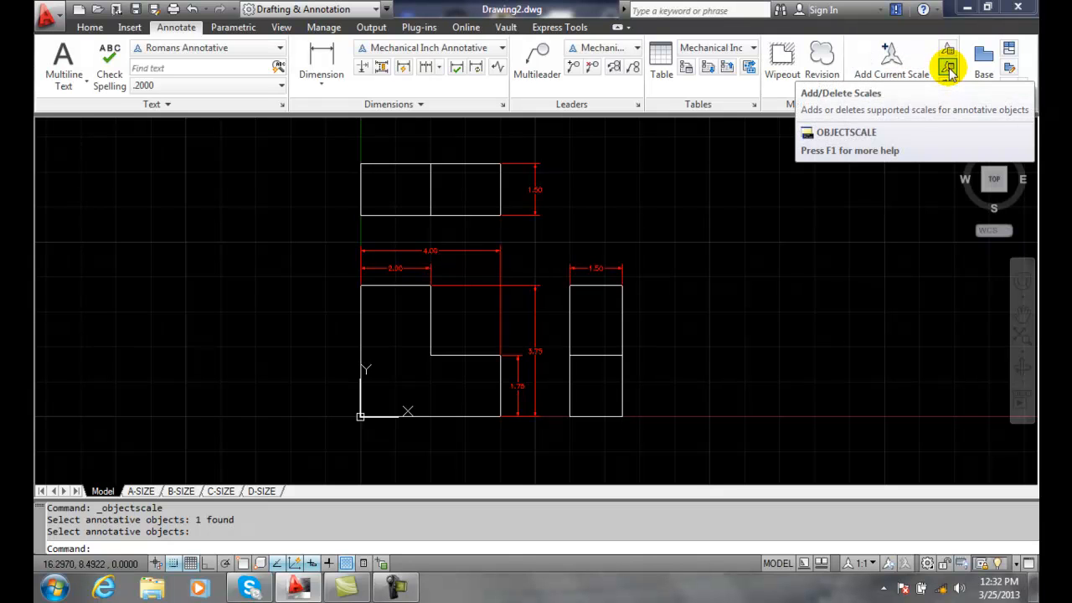
Select five front and right view dimensions for Add/Delete Scales, revealing their 1:1-only scale list.
left_click(948, 67)
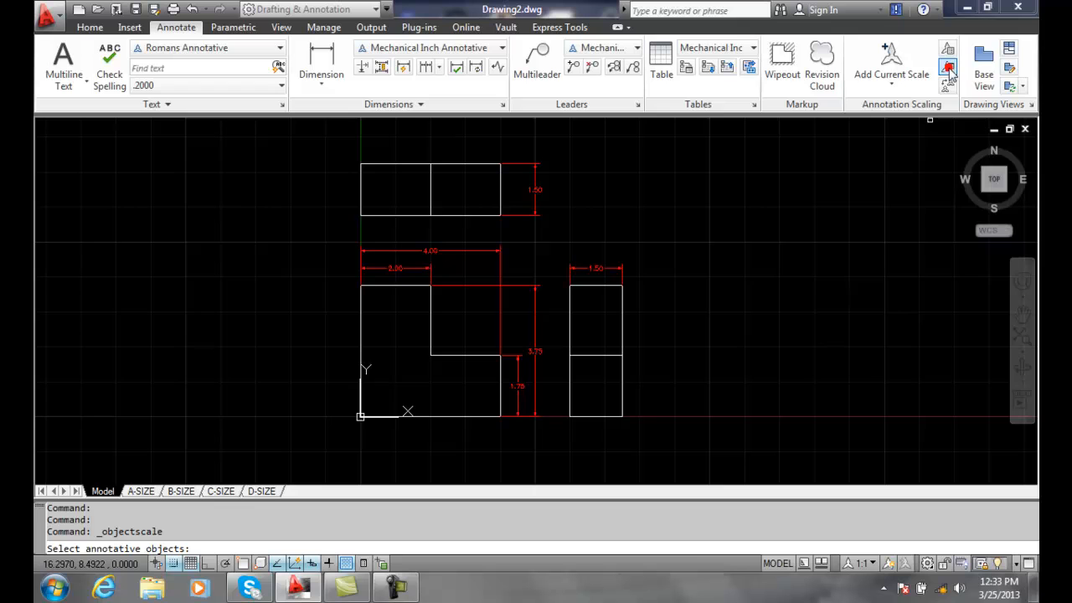
mouse_move(710, 308)
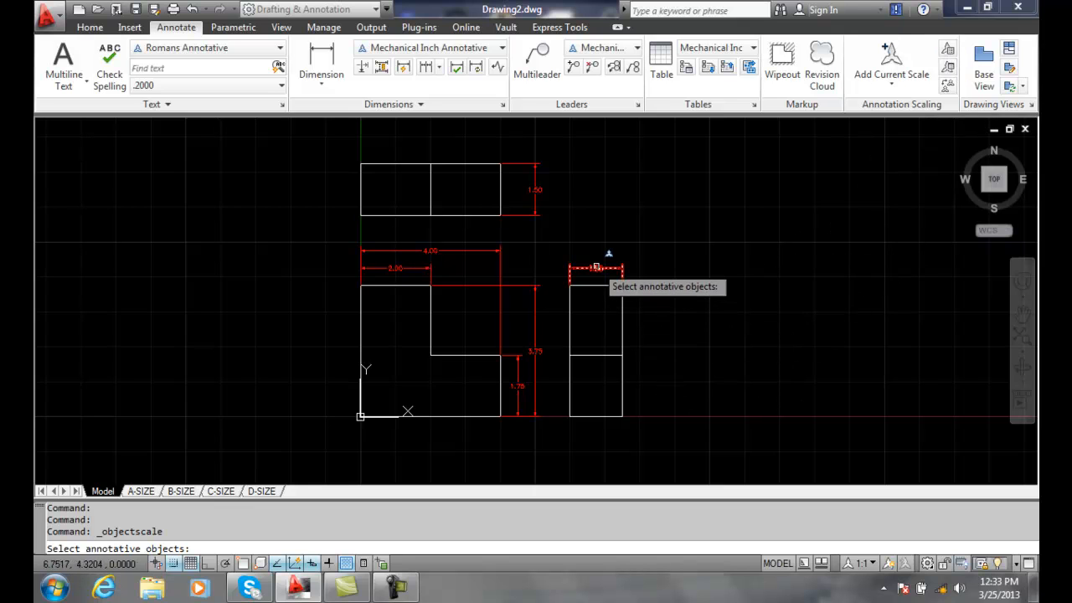
left_click(429, 251)
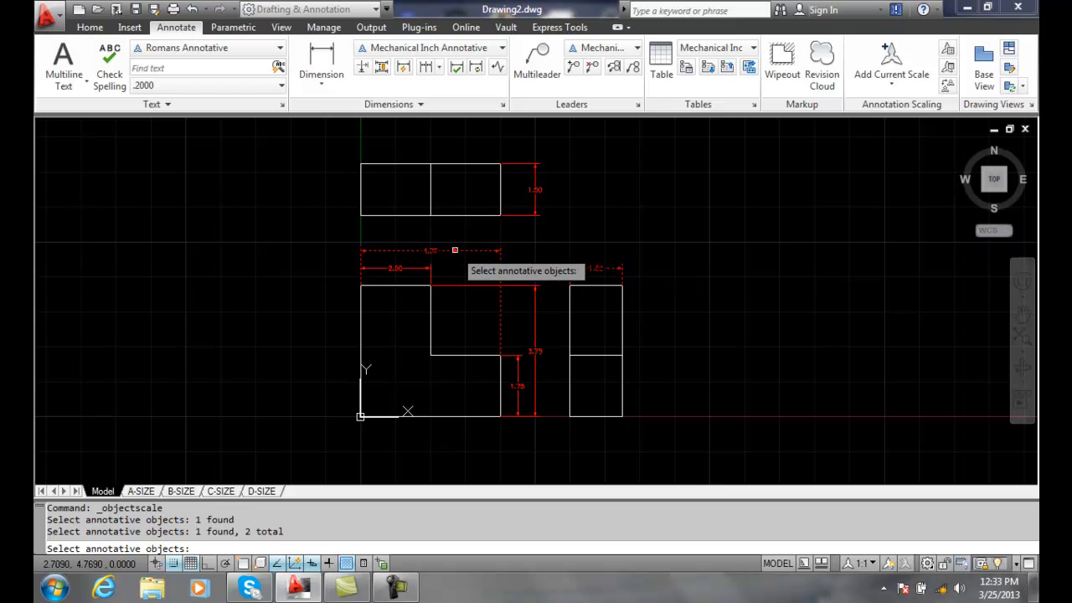
left_click(511, 373)
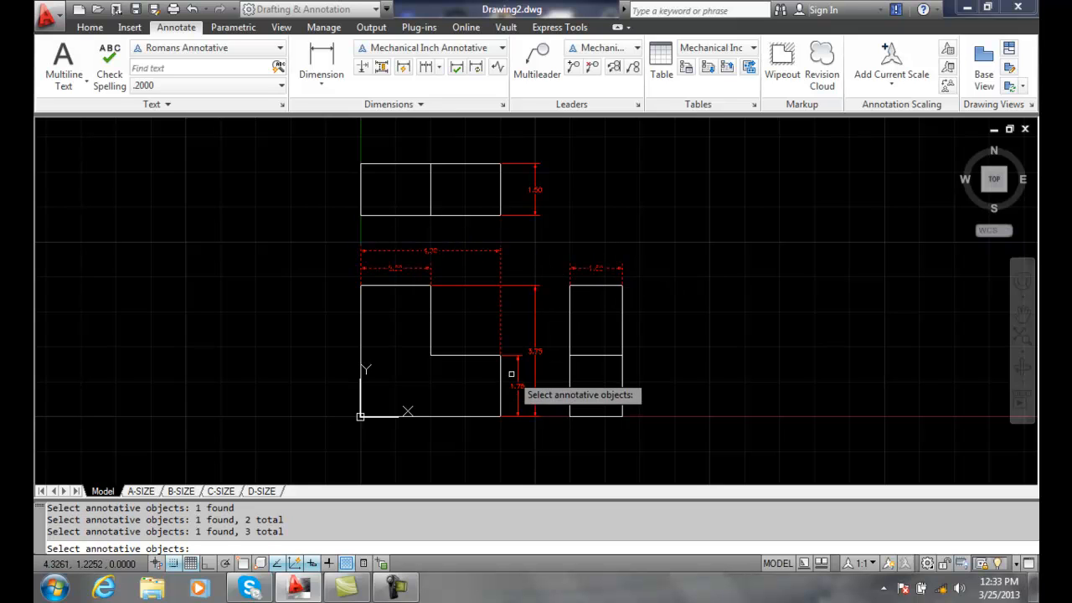
left_click(532, 338)
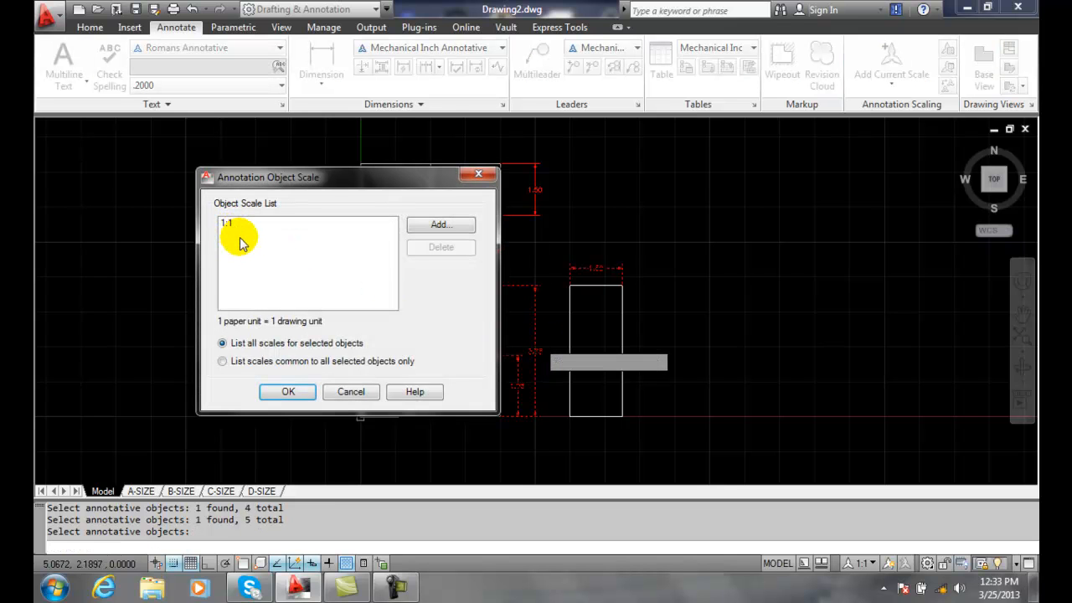
mouse_move(288, 252)
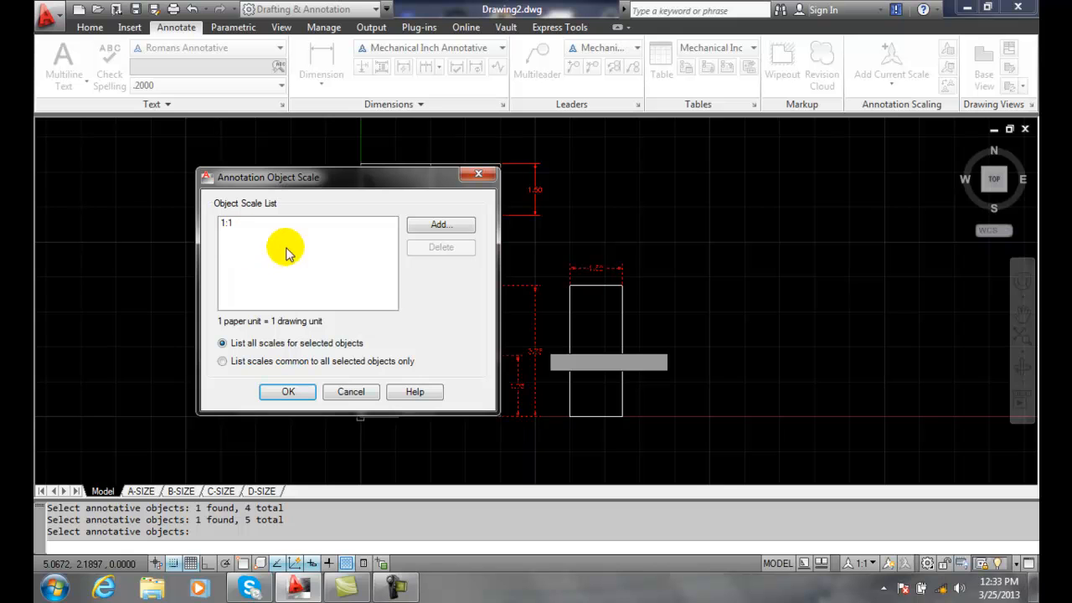
Add the 1:2 annotation scale to the picked dimensions alongside 1:1 and apply it.
left_click(440, 224)
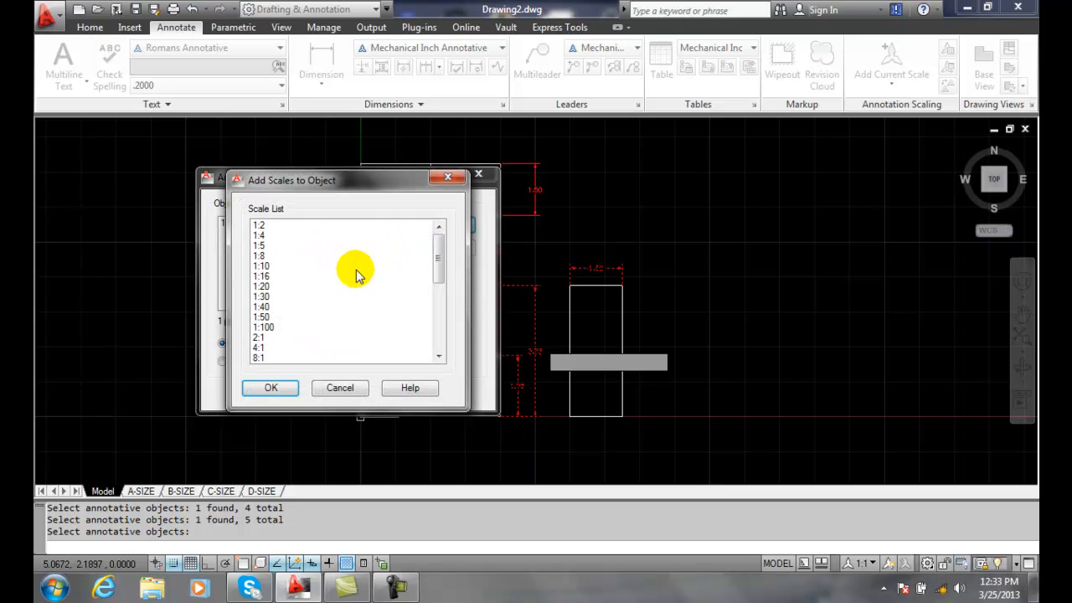
left_click(258, 224)
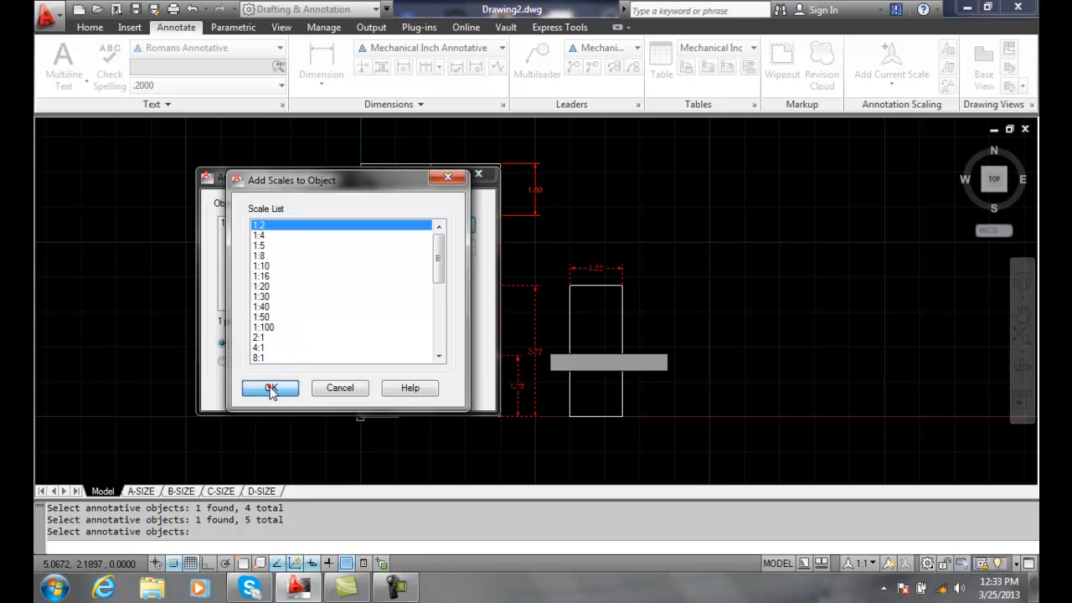
left_click(270, 389)
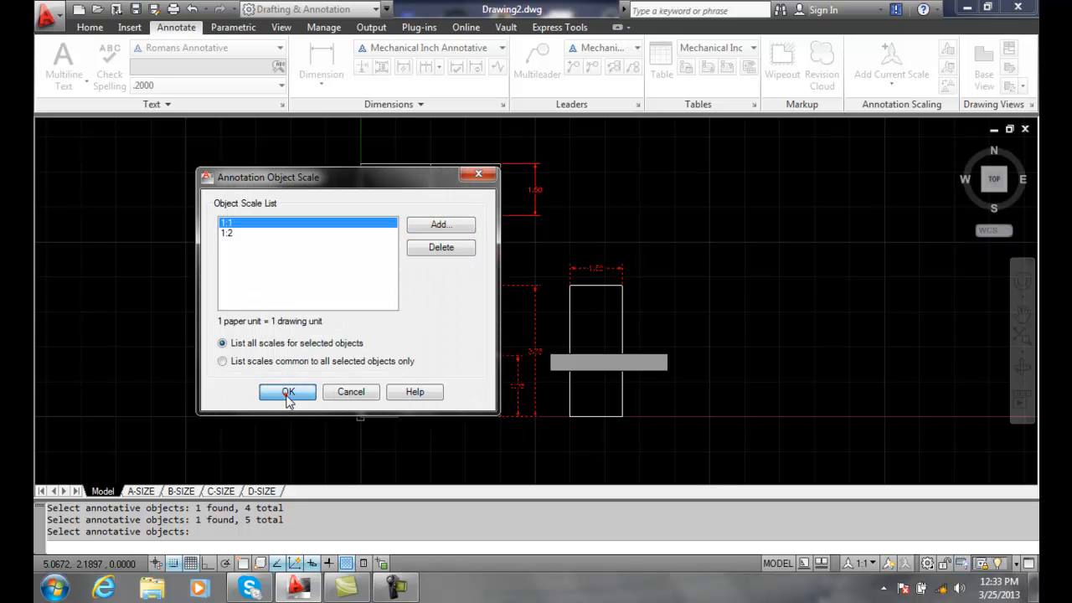
left_click(288, 392)
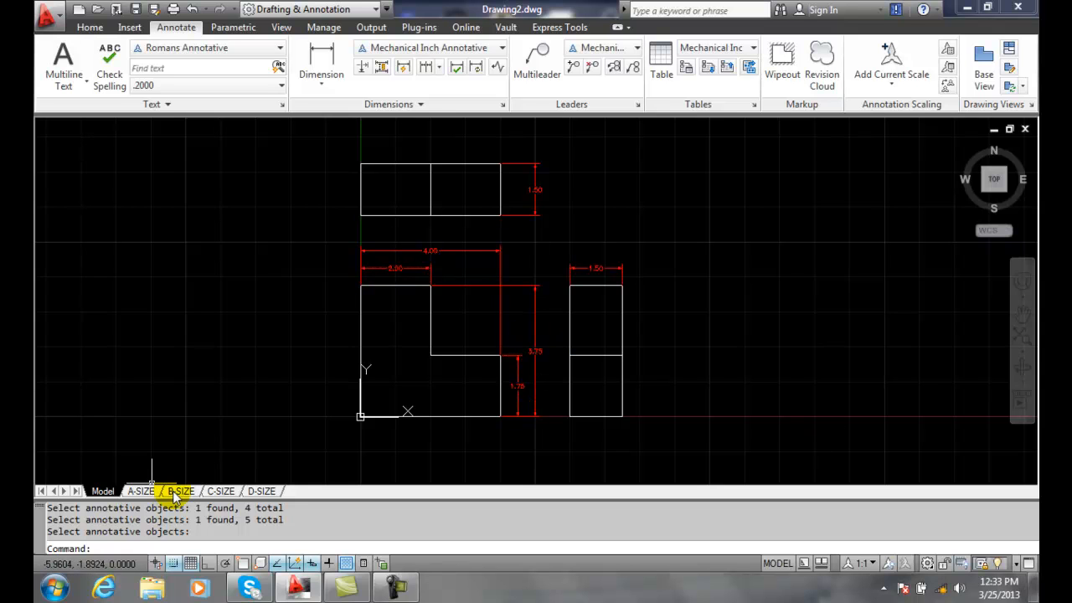
left_click(181, 491)
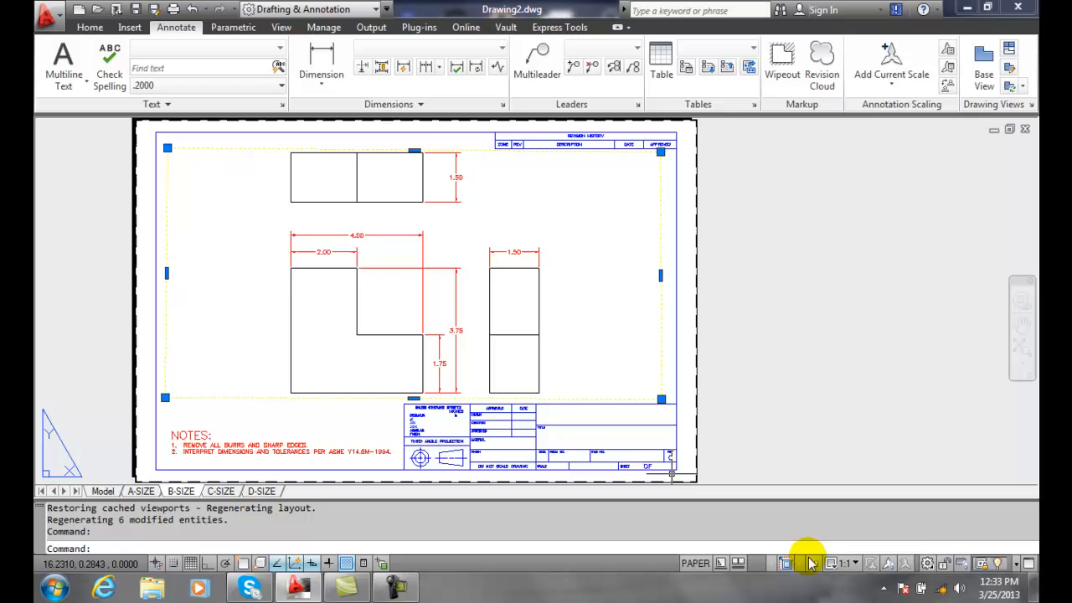
left_click(845, 563)
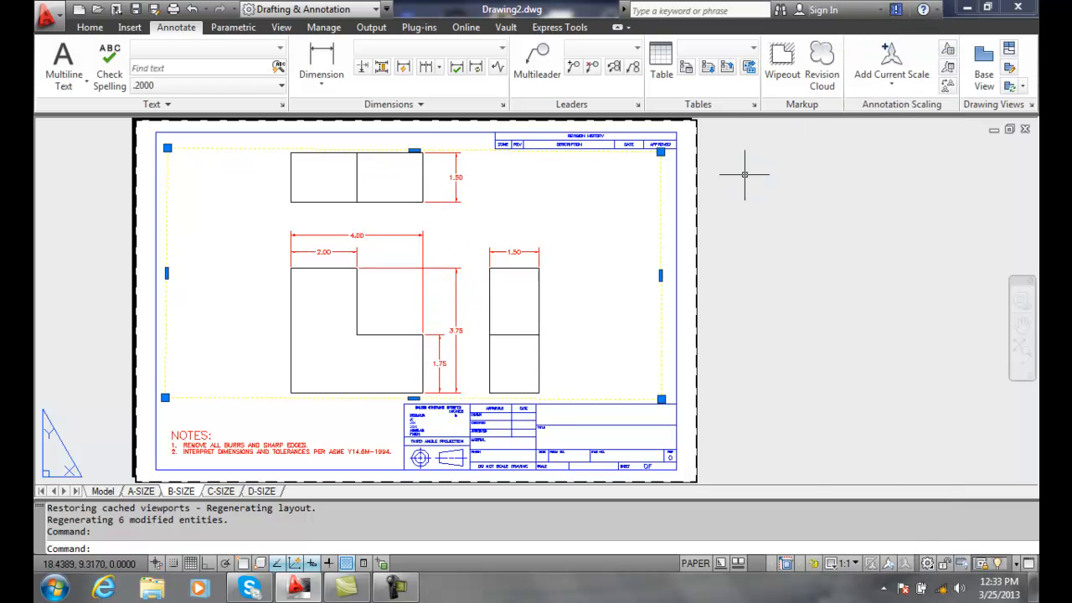
mouse_move(402, 275)
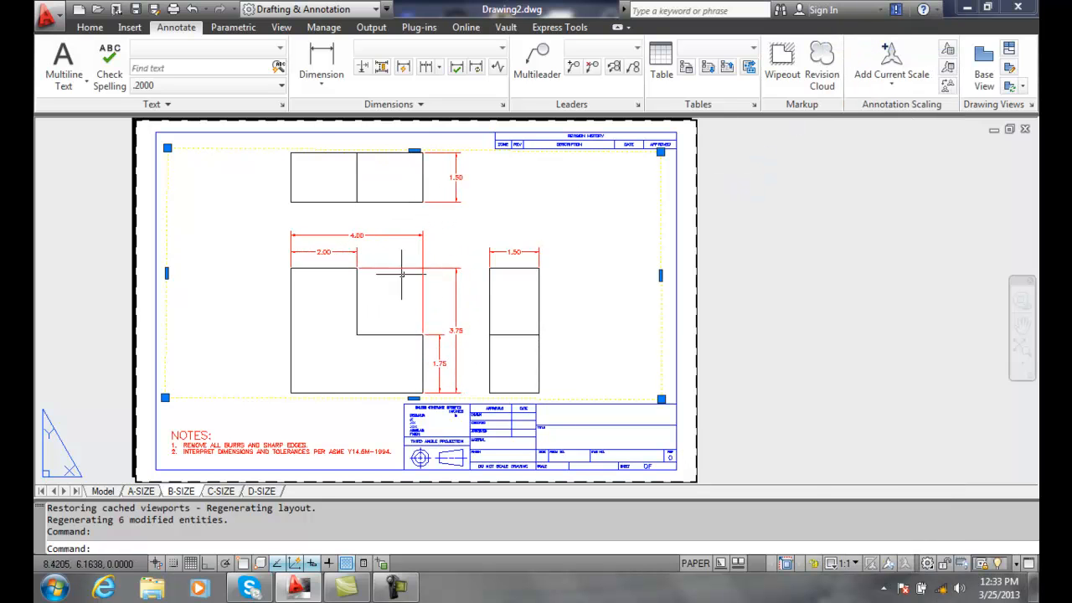
mouse_move(586, 281)
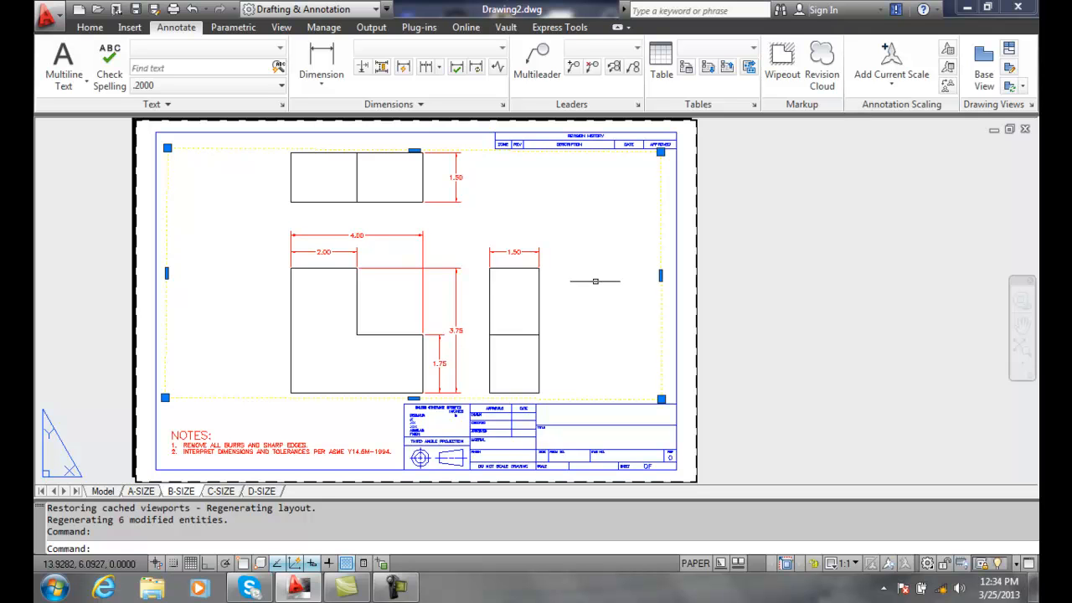
left_click(102, 491)
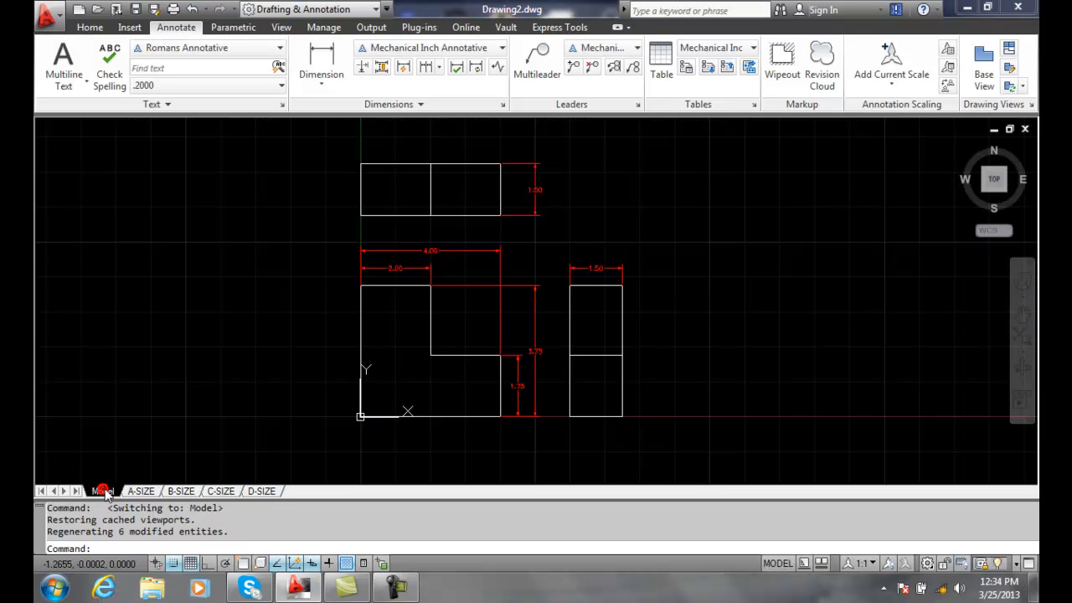
mouse_move(533, 188)
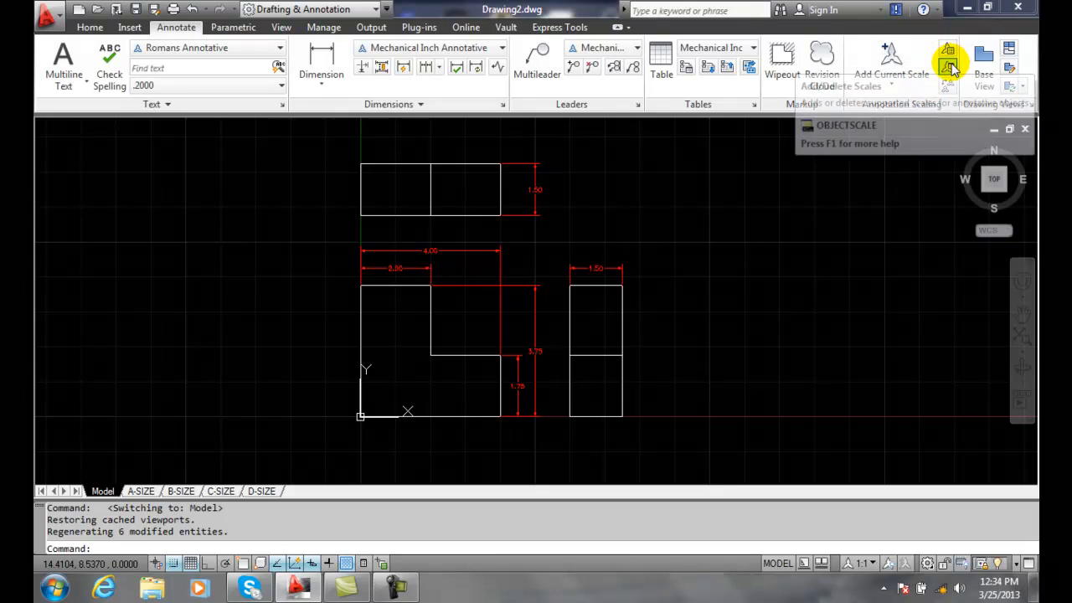
mouse_move(948, 67)
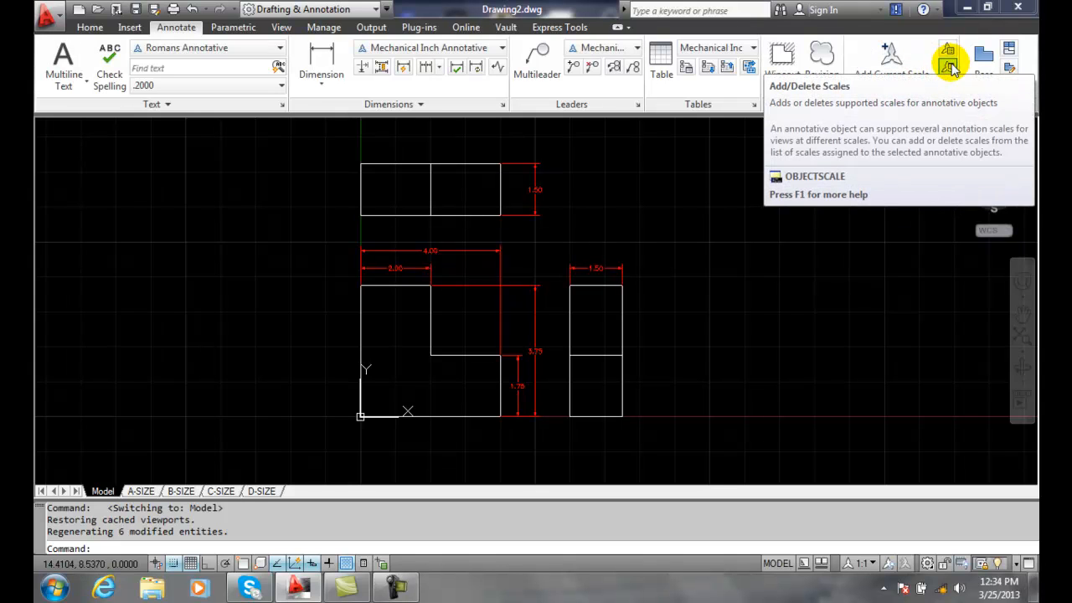
Select the top view's height dimension for Add/Delete Scales, listing 1:1, 1:2 and 1:4.
left_click(948, 58)
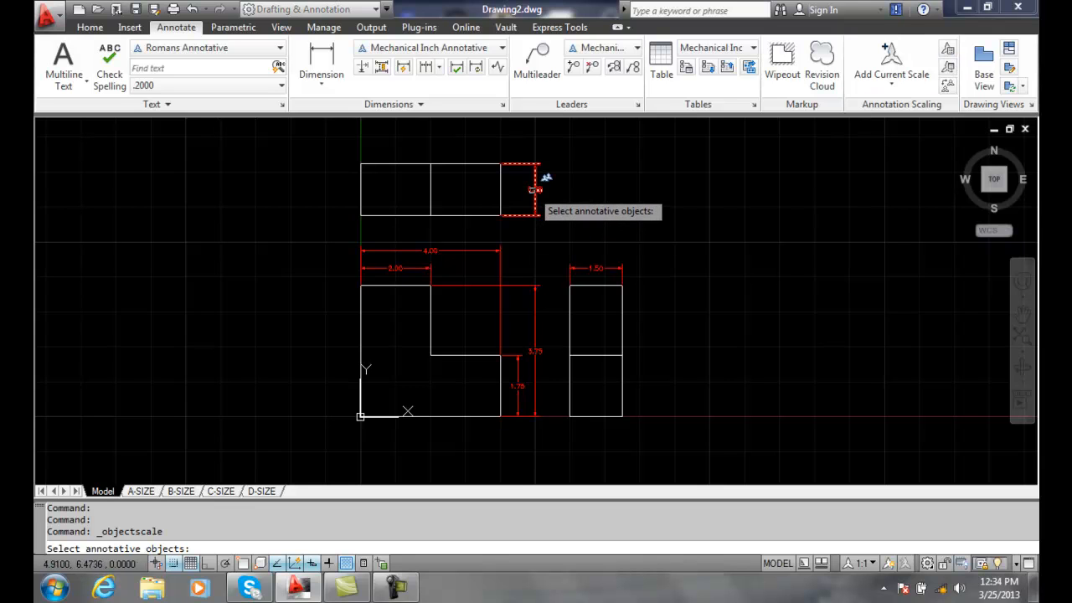
left_click(536, 188)
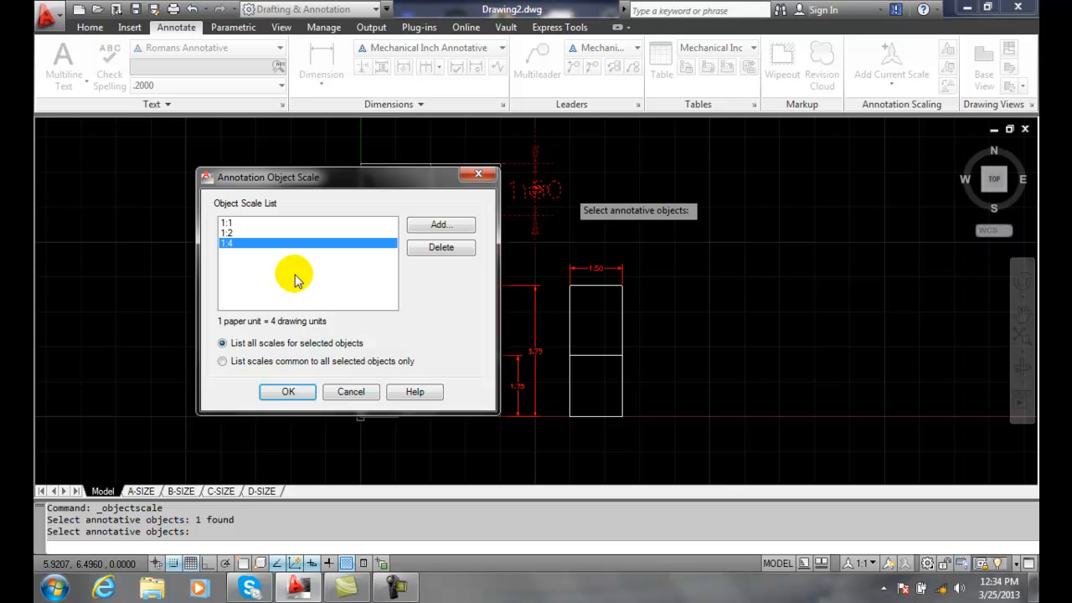
mouse_move(440, 248)
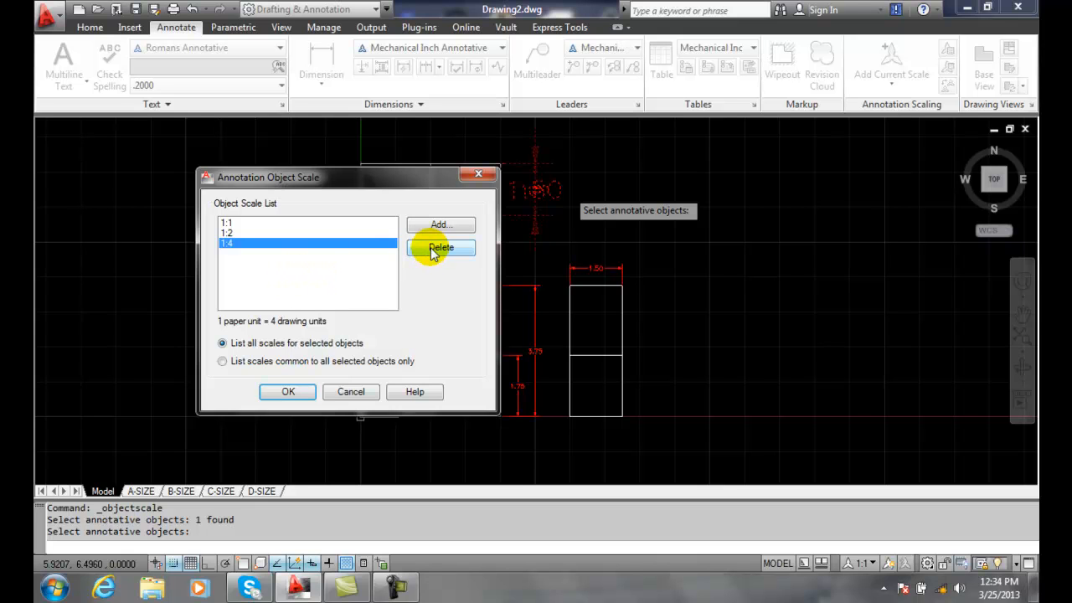
Delete the 1:4 scale from the top height dimension, leaving 1:1 and 1:2.
left_click(441, 248)
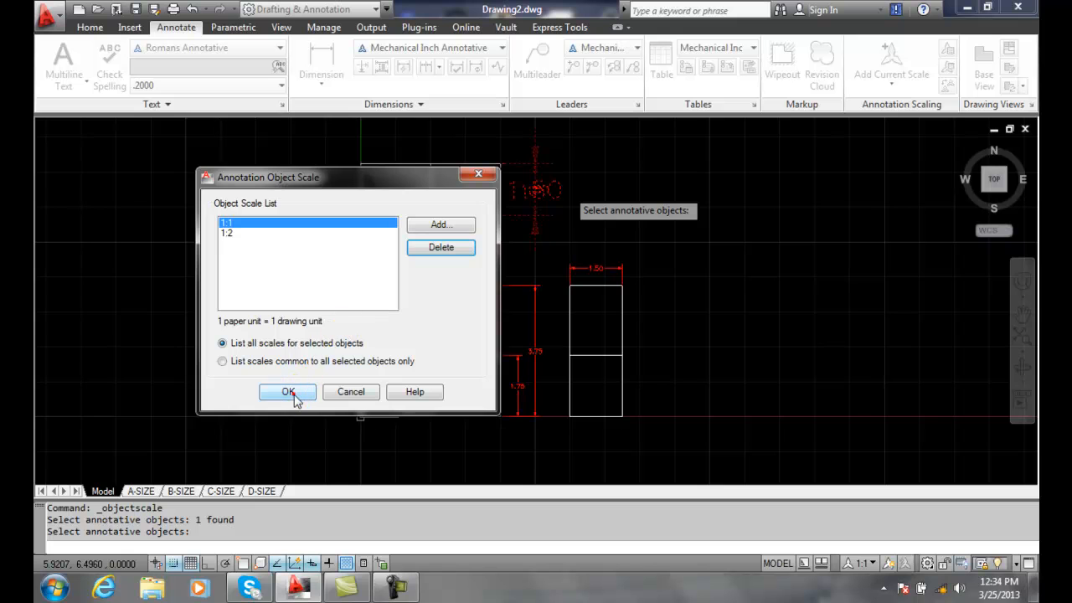
left_click(289, 392)
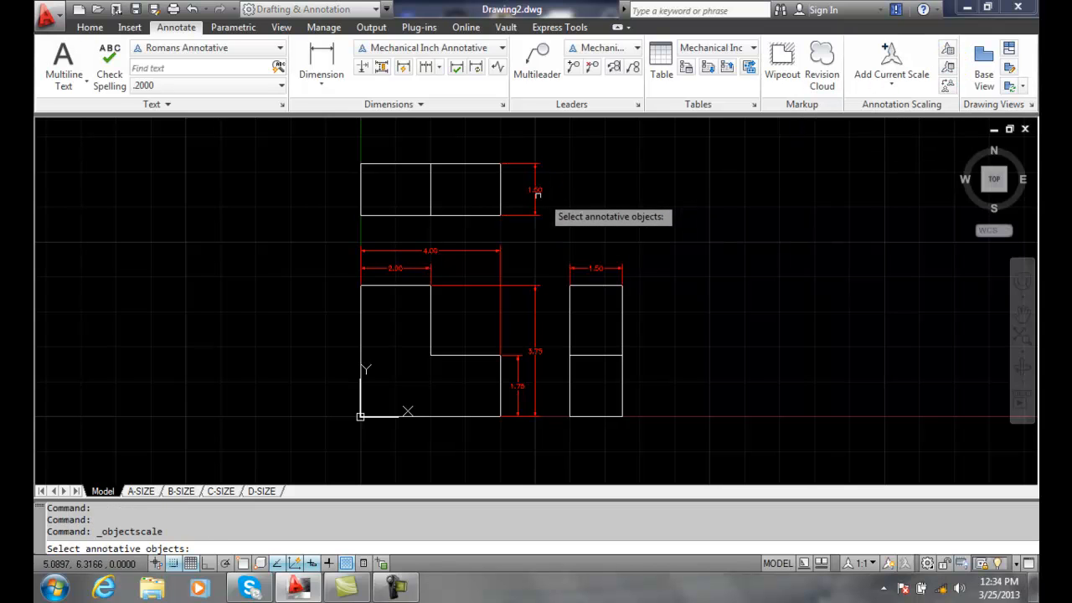
left_click(536, 189)
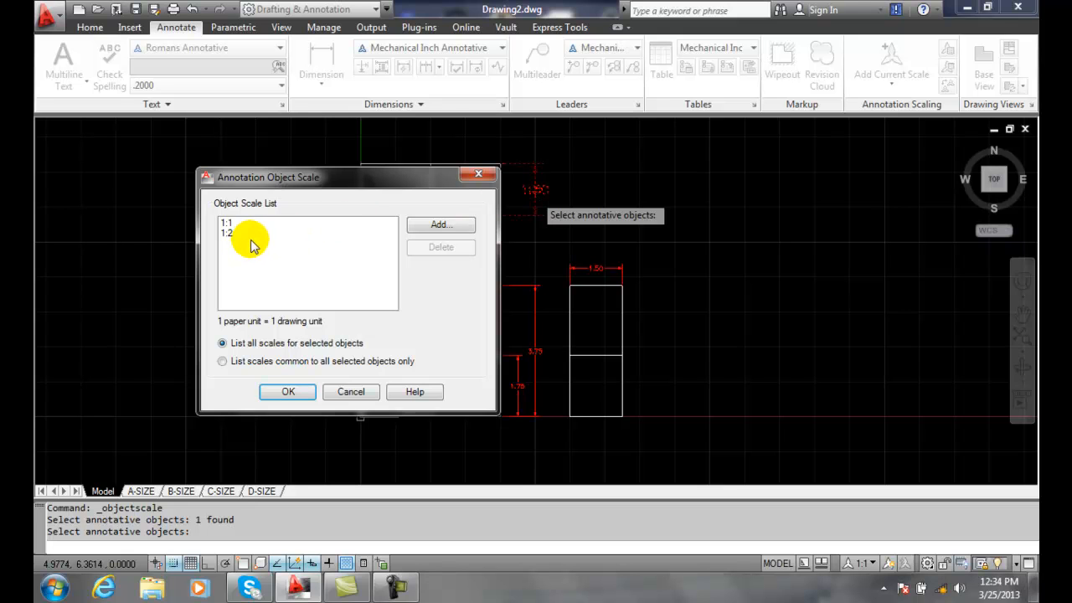
left_click(226, 223)
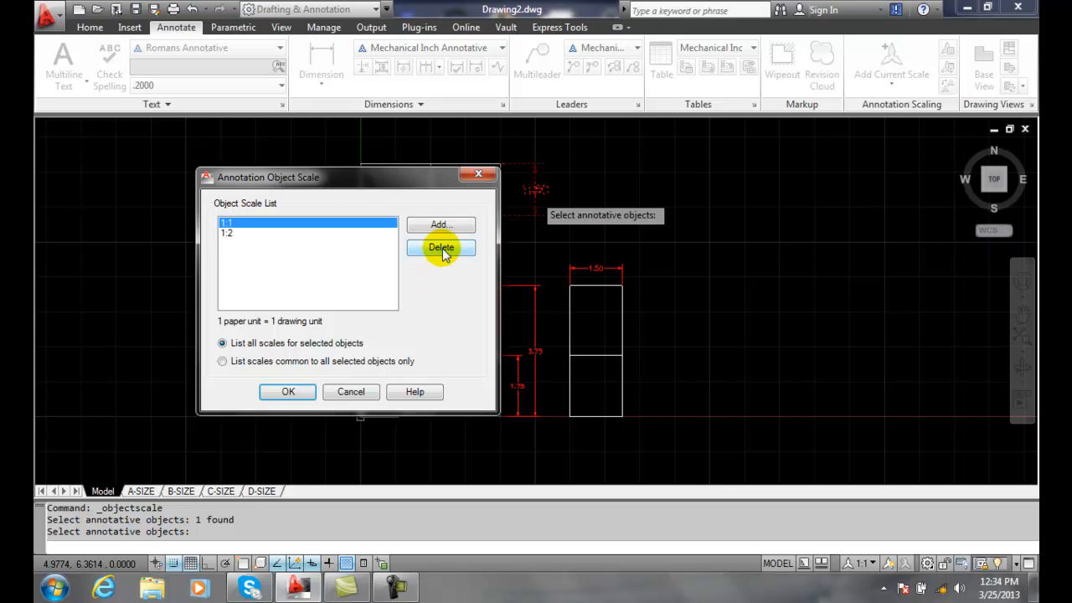
left_click(288, 391)
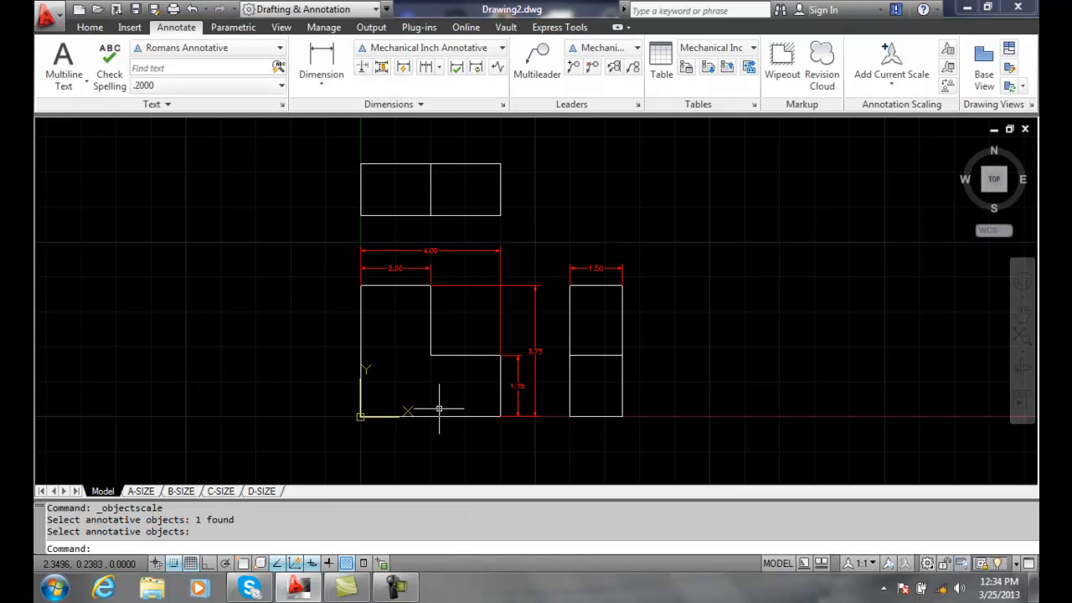
mouse_move(494, 191)
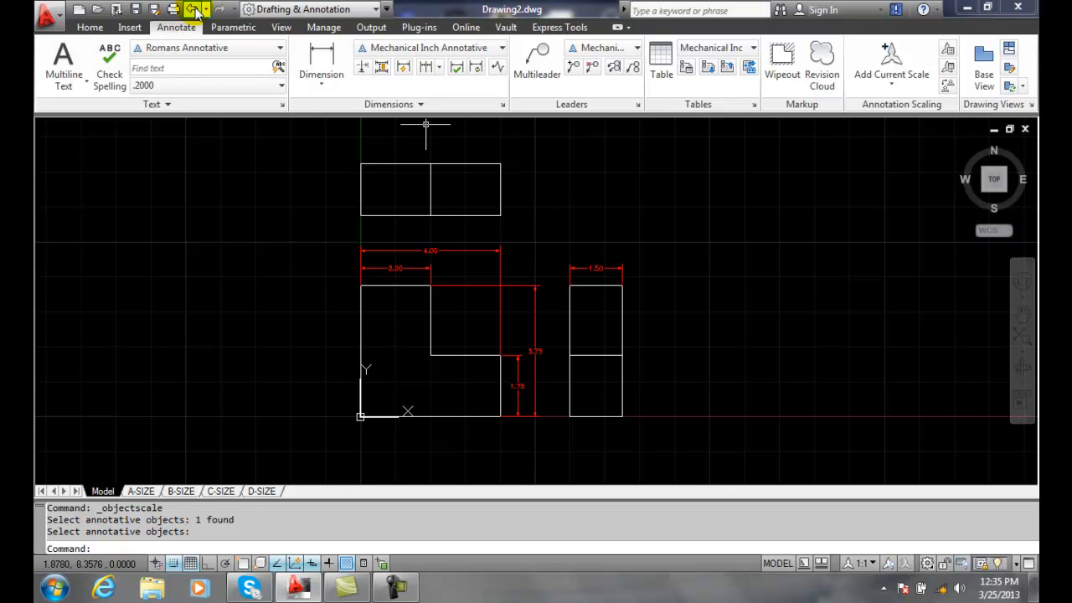
left_click(193, 10)
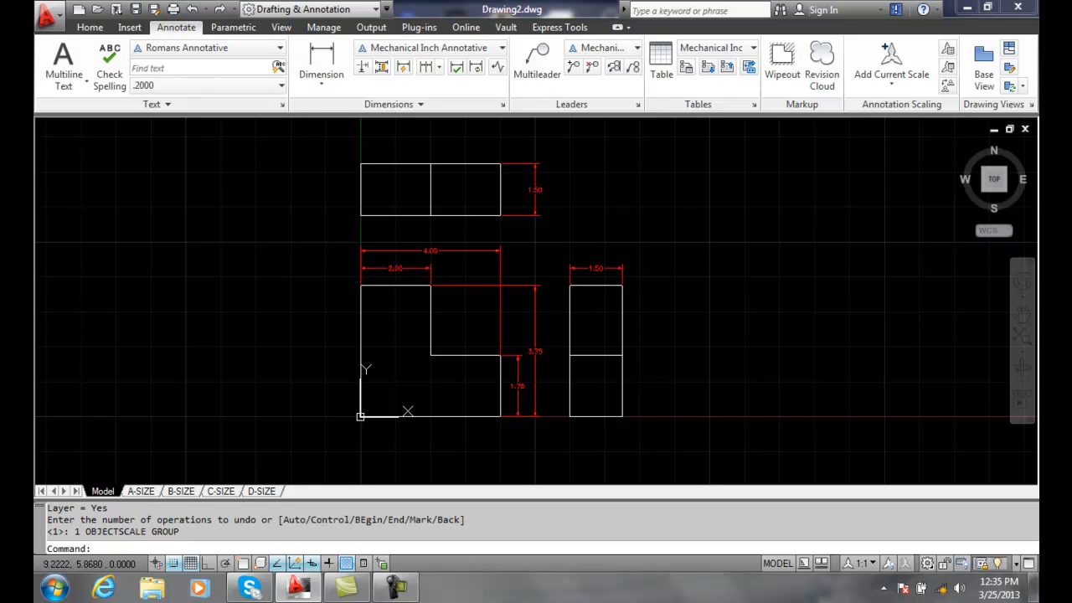
mouse_move(948, 66)
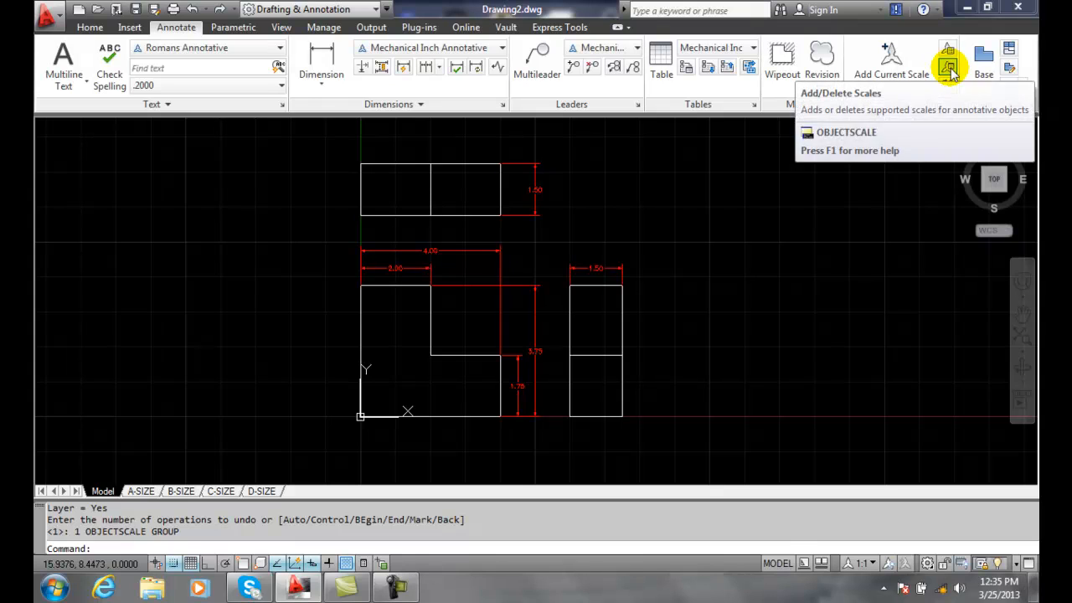
Delete the 1:1 scale from the top height dimension so it carries only 1:2.
left_click(948, 60)
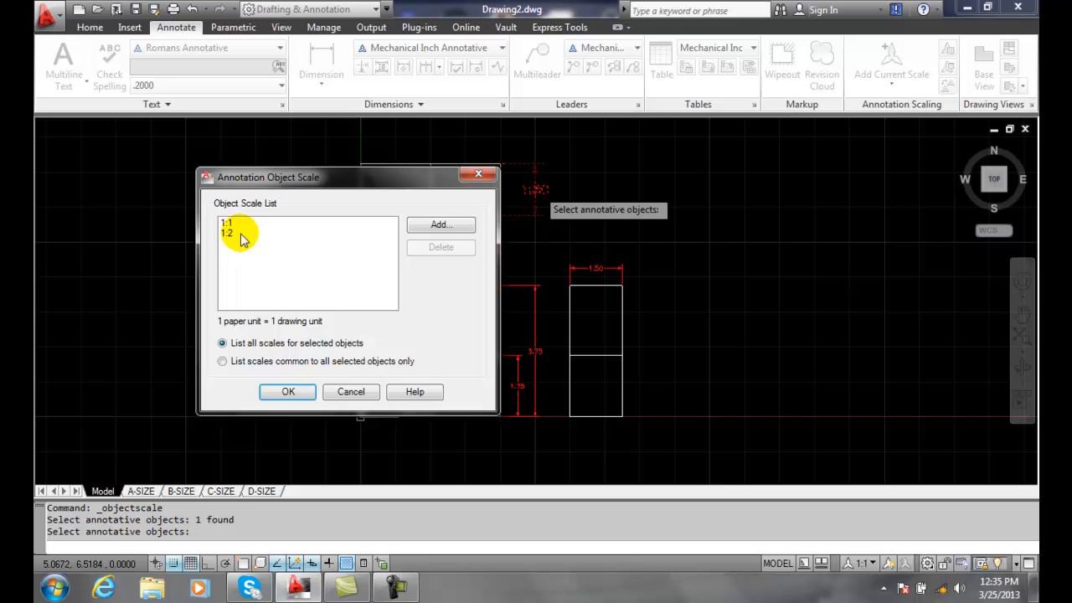
left_click(226, 222)
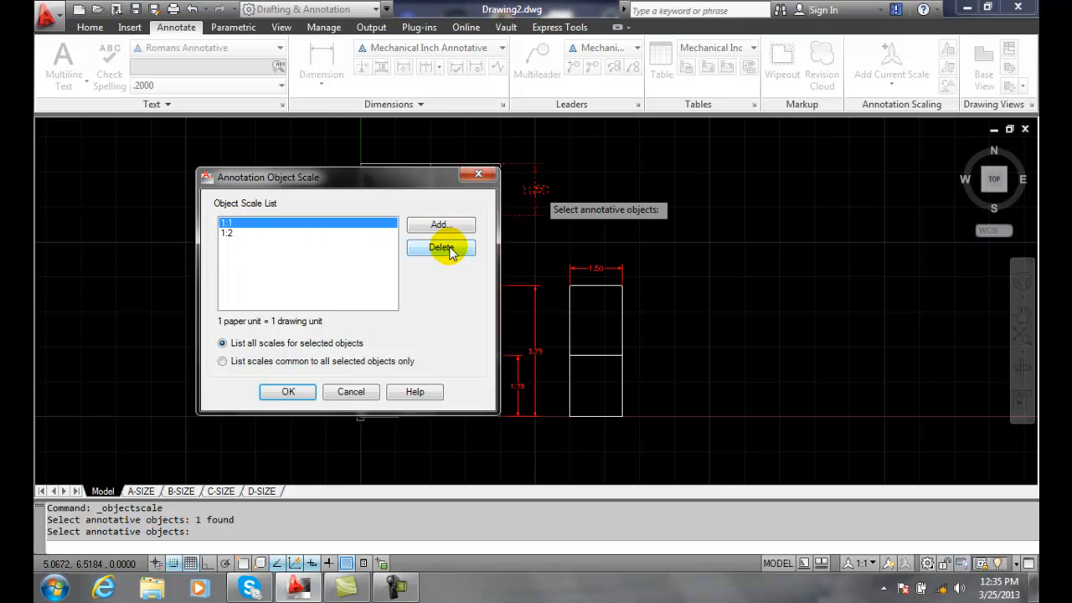
left_click(288, 392)
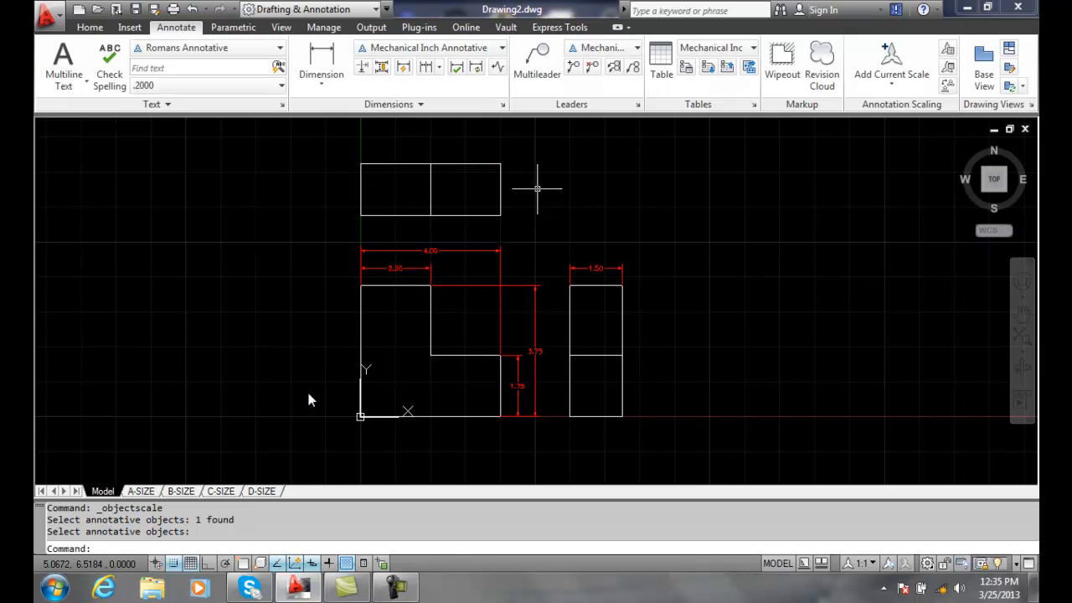
mouse_move(888, 395)
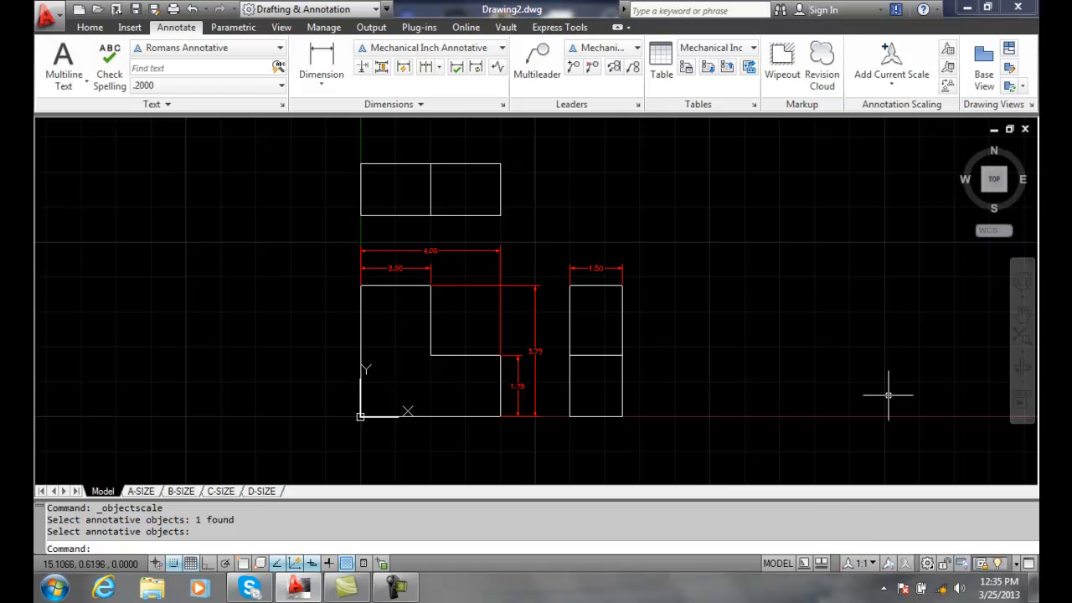
mouse_move(902, 478)
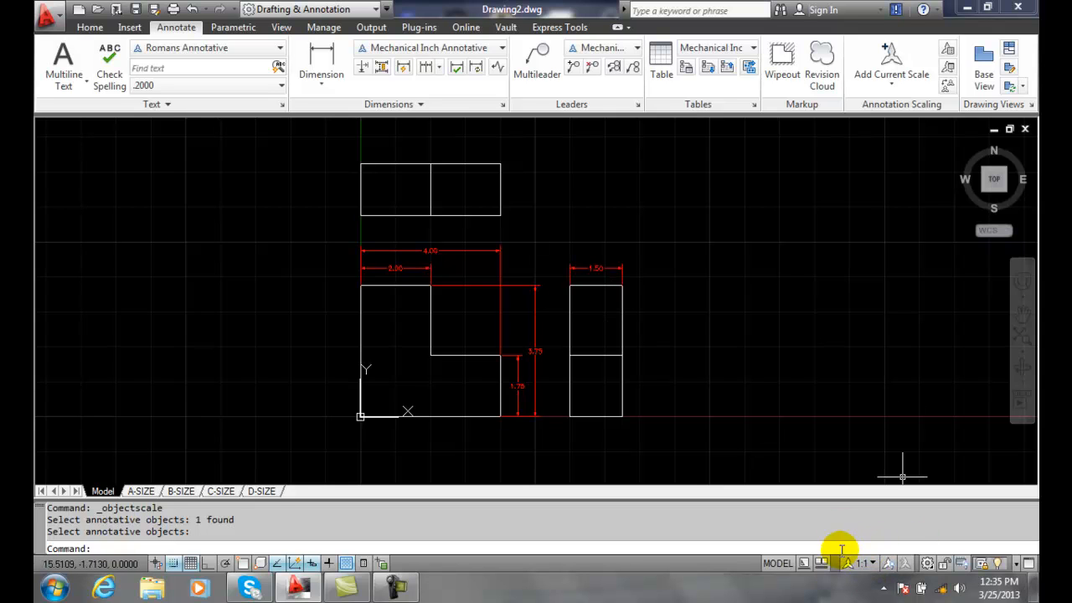
mouse_move(863, 562)
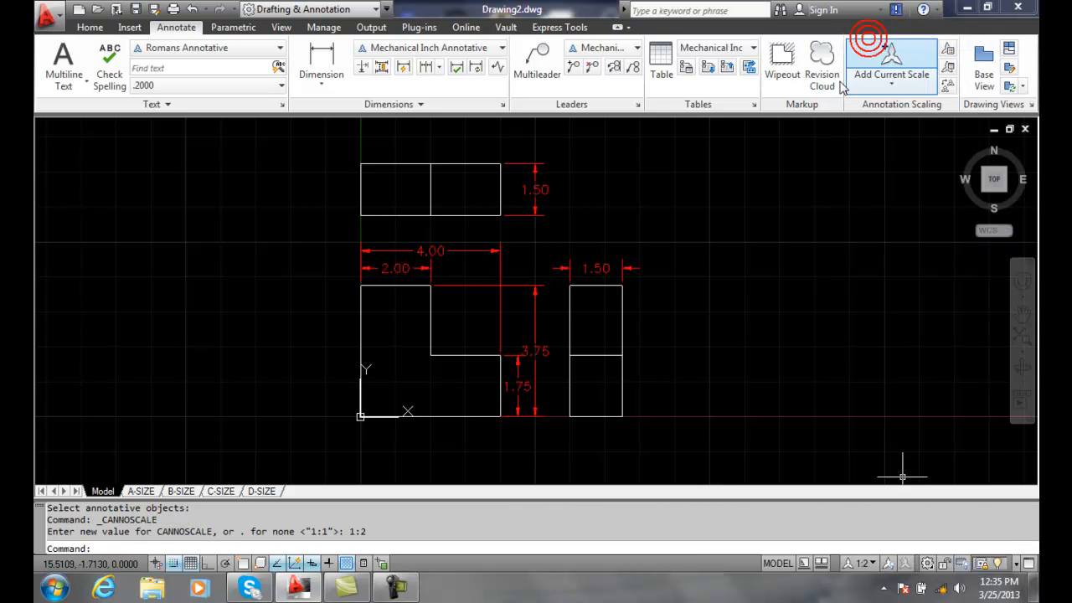
Set the model space annotation scale to 1:2, making the top height dimension visible again.
left_click(523, 189)
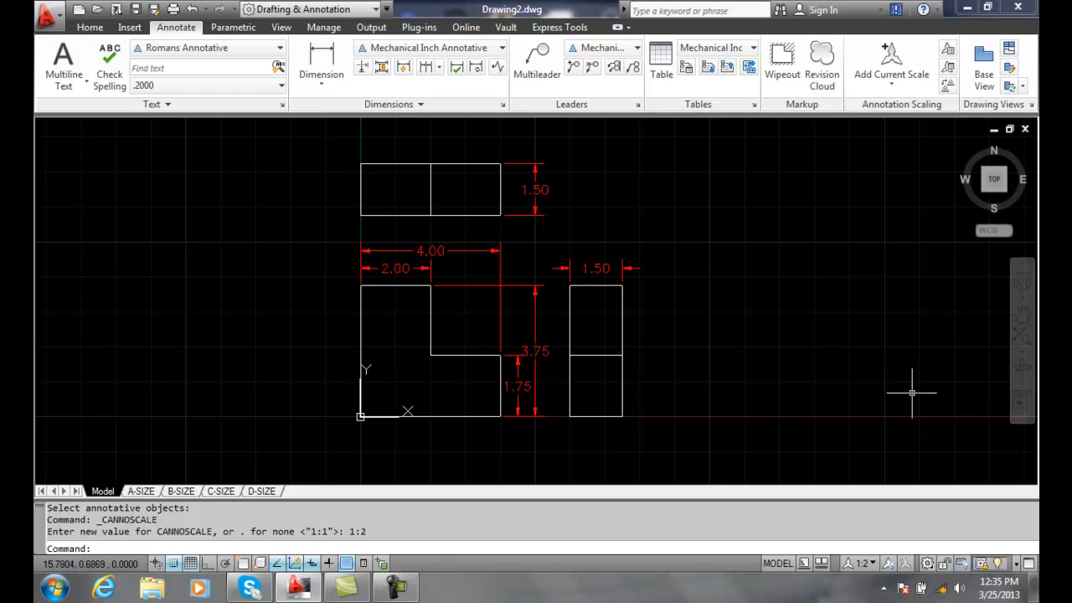
left_click(181, 490)
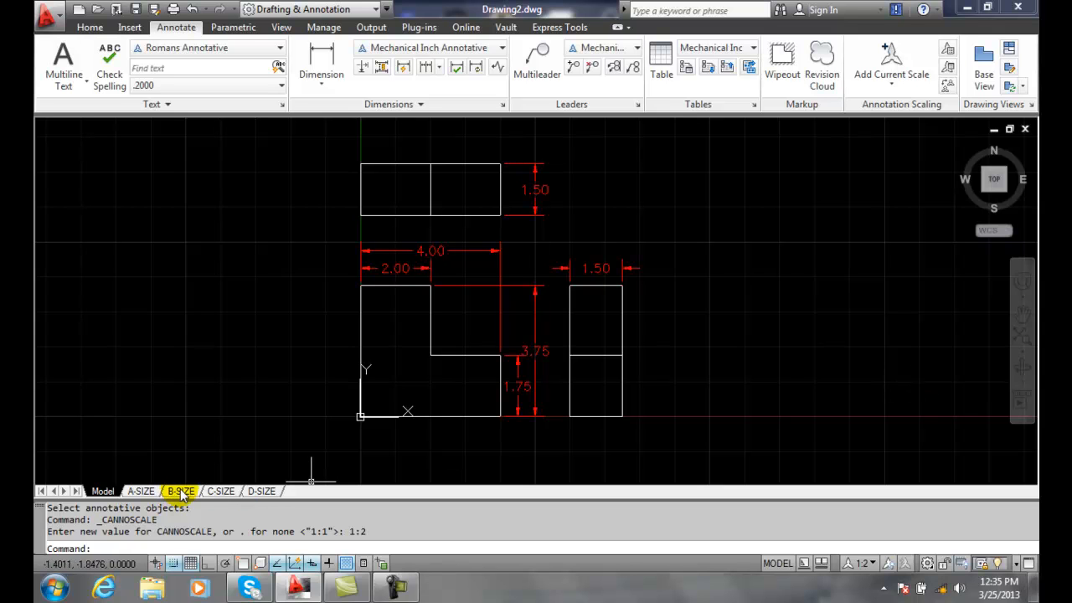
Switch to the B-SIZE layout and set its viewport scale to 1:2.
left_click(181, 491)
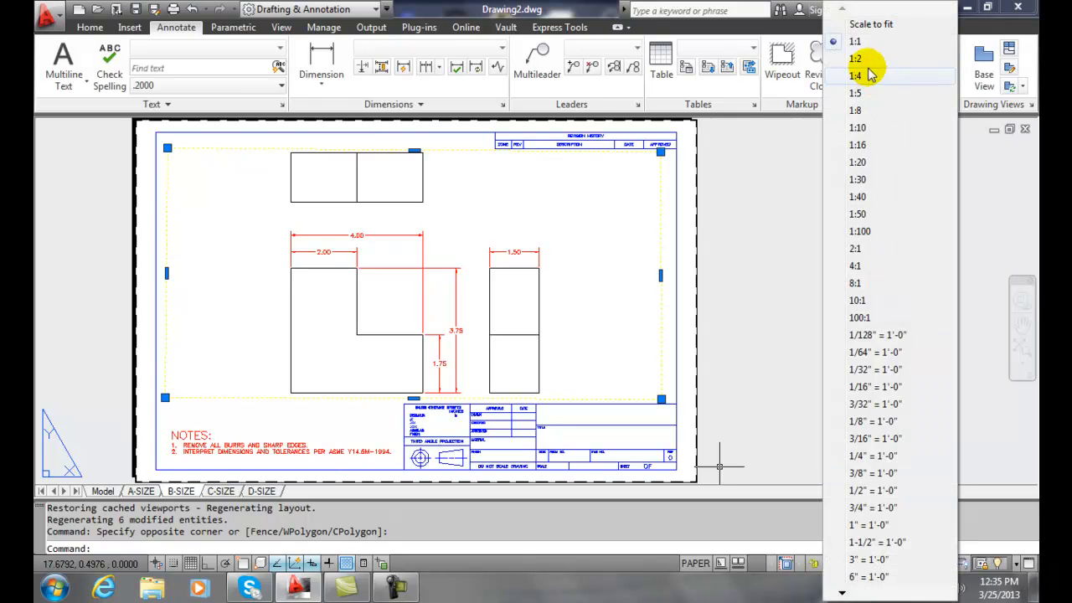
left_click(854, 59)
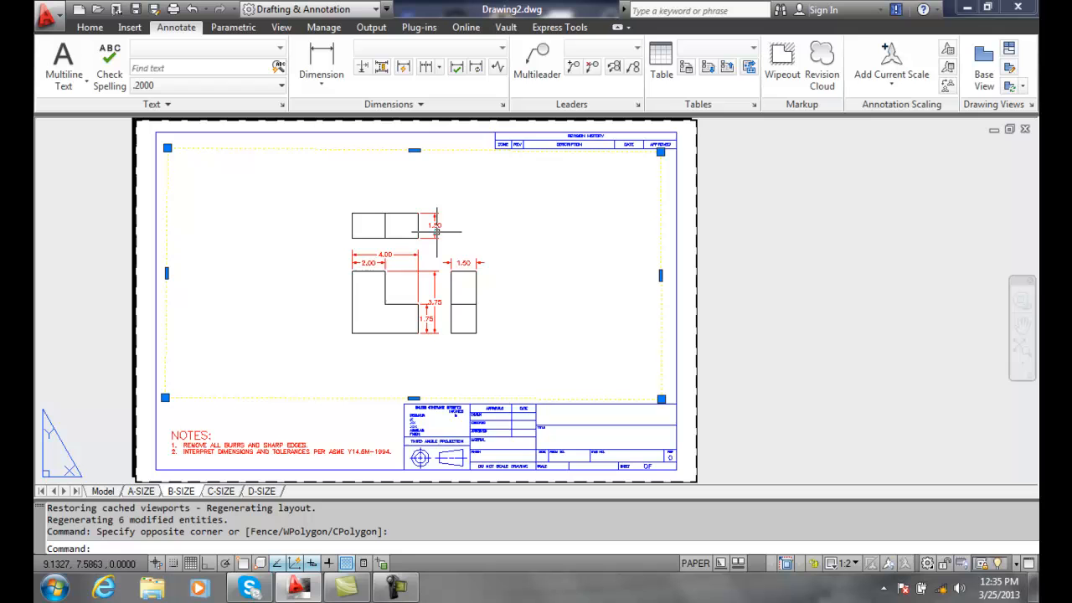
mouse_move(103, 491)
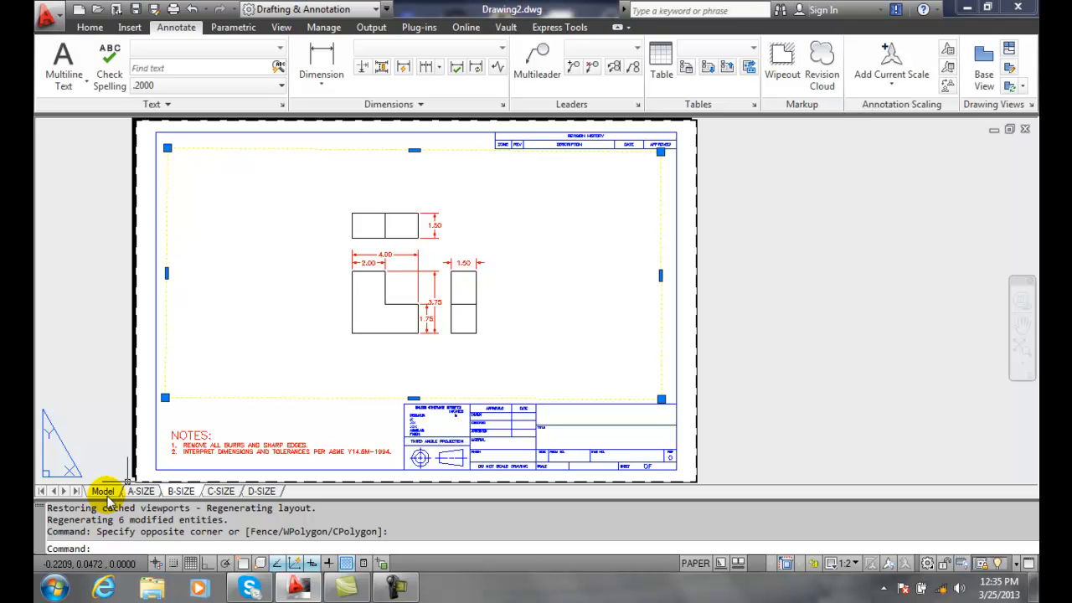
mouse_move(104, 491)
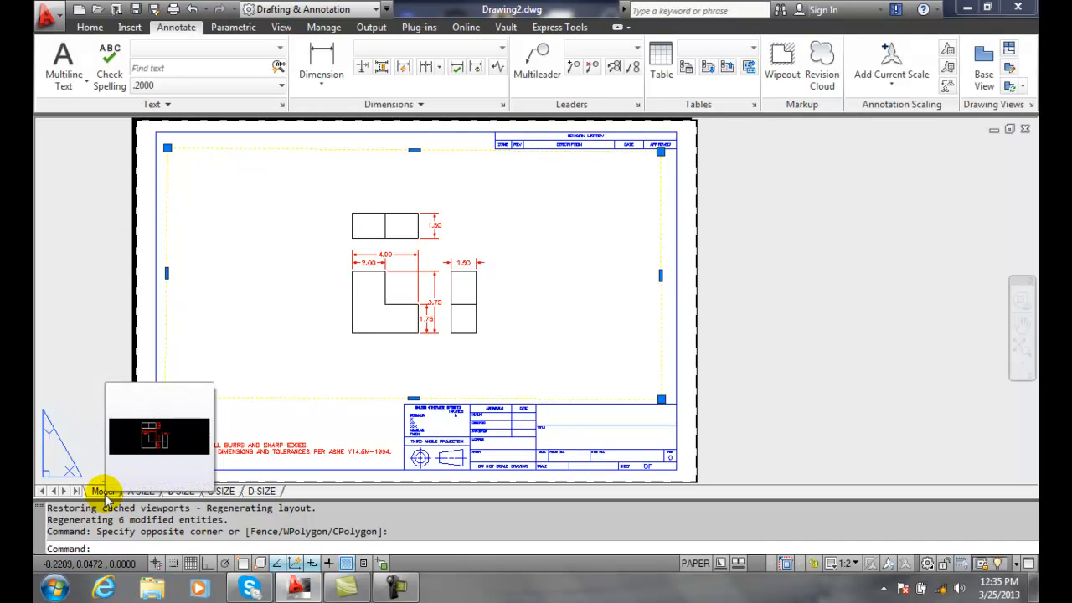
Return to model space showing the three views dimensioned at the 1:2 annotation scale.
left_click(102, 491)
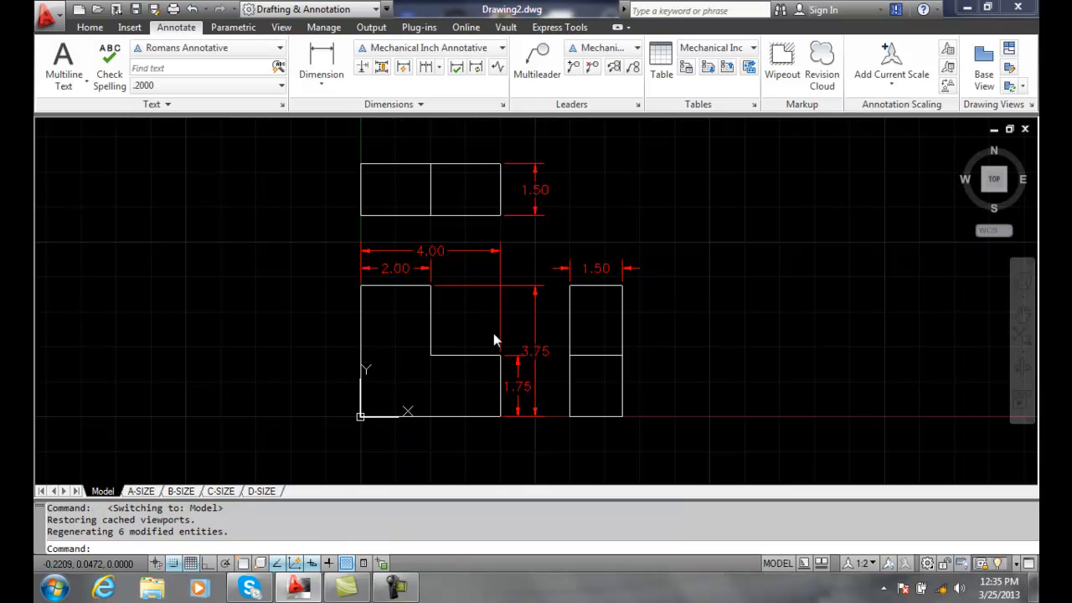
mouse_move(948, 67)
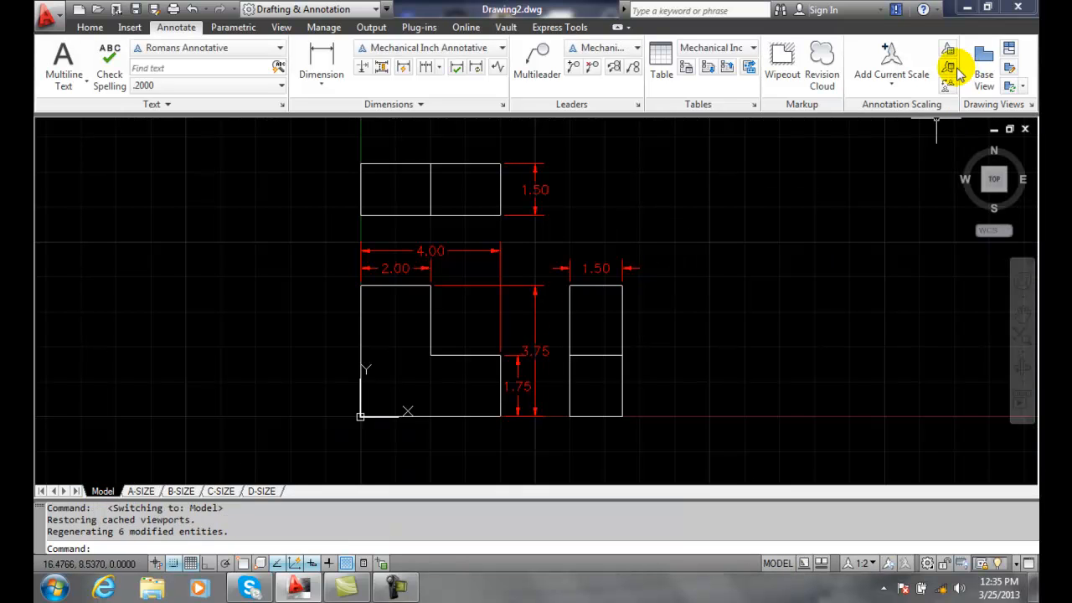
mouse_move(948, 67)
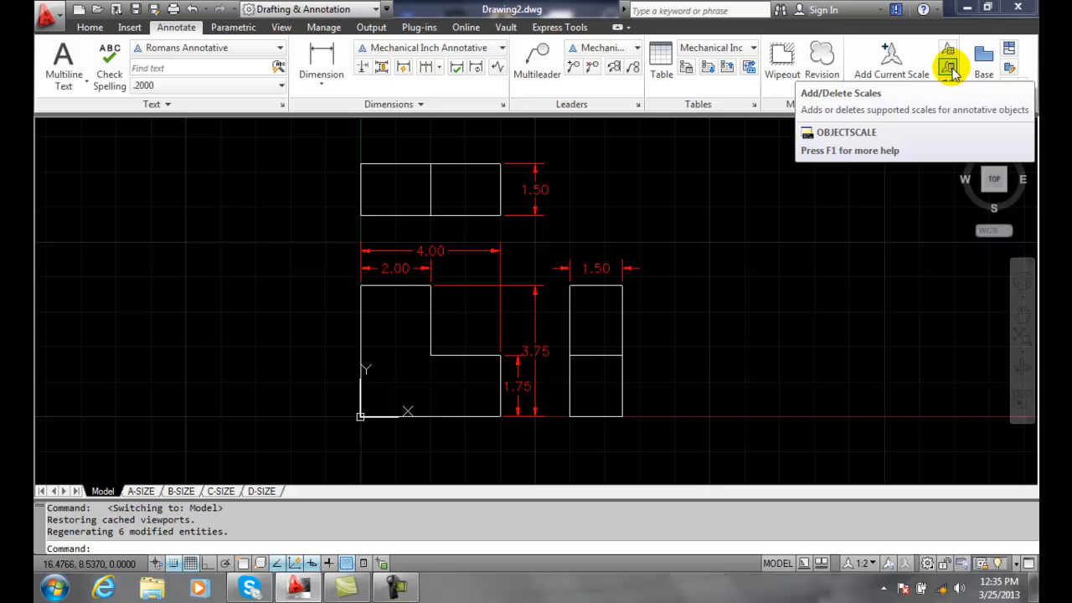
mouse_move(948, 65)
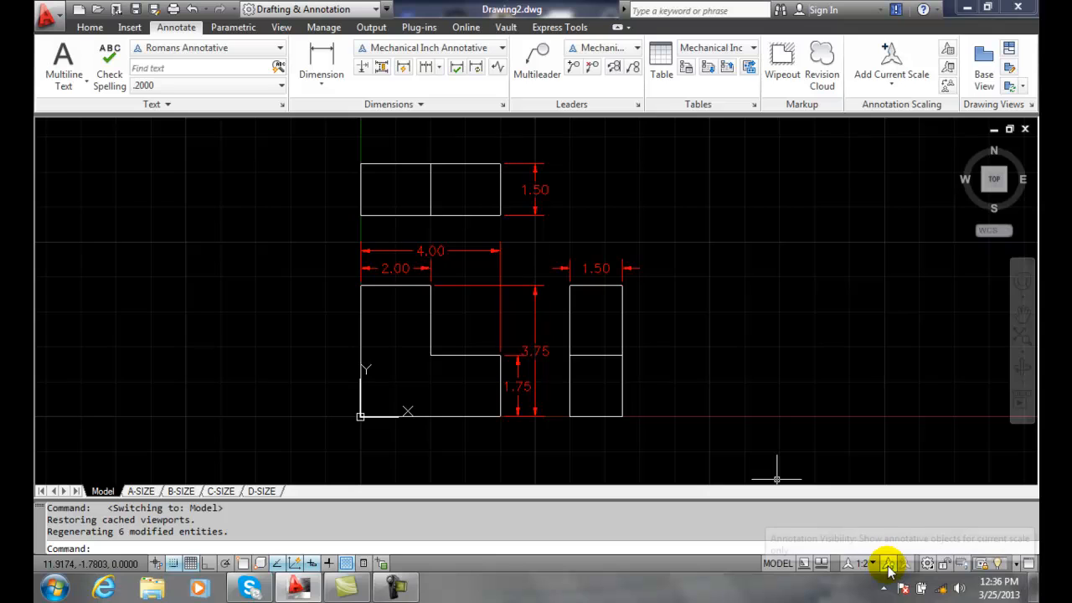
mouse_move(886, 562)
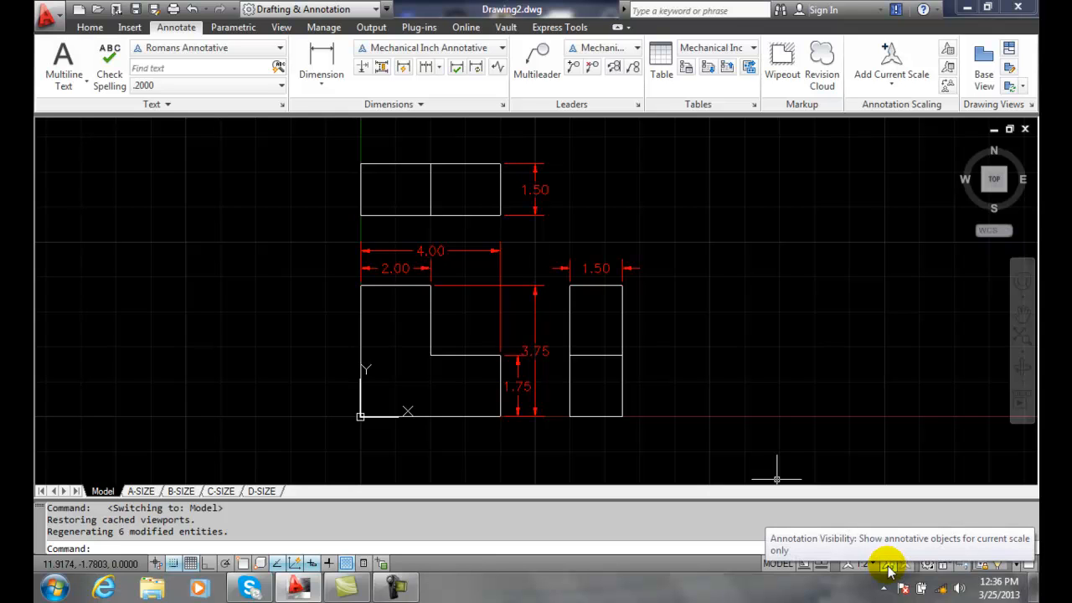